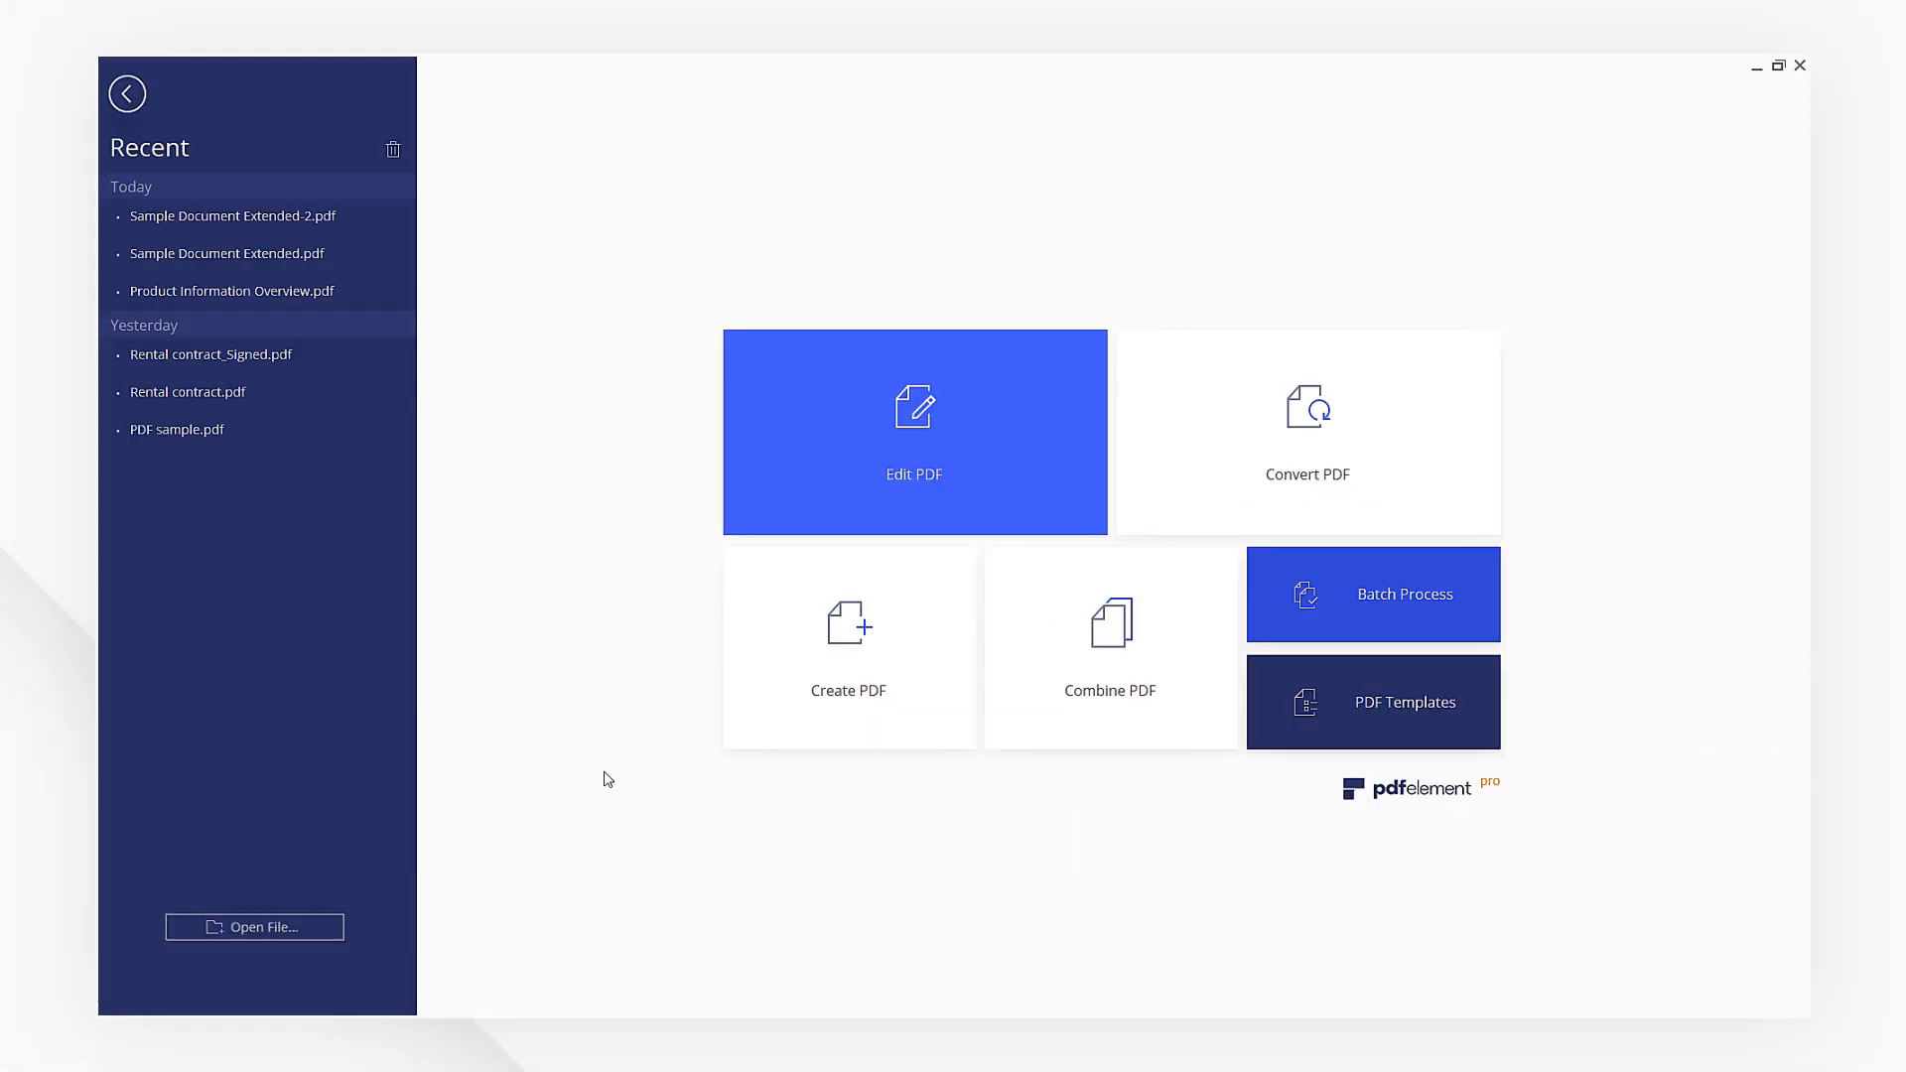
Open Sample Document Extended-2.pdf from Recent files and view its Description properties
{"action": "left_click", "coordinate": [233, 216]}
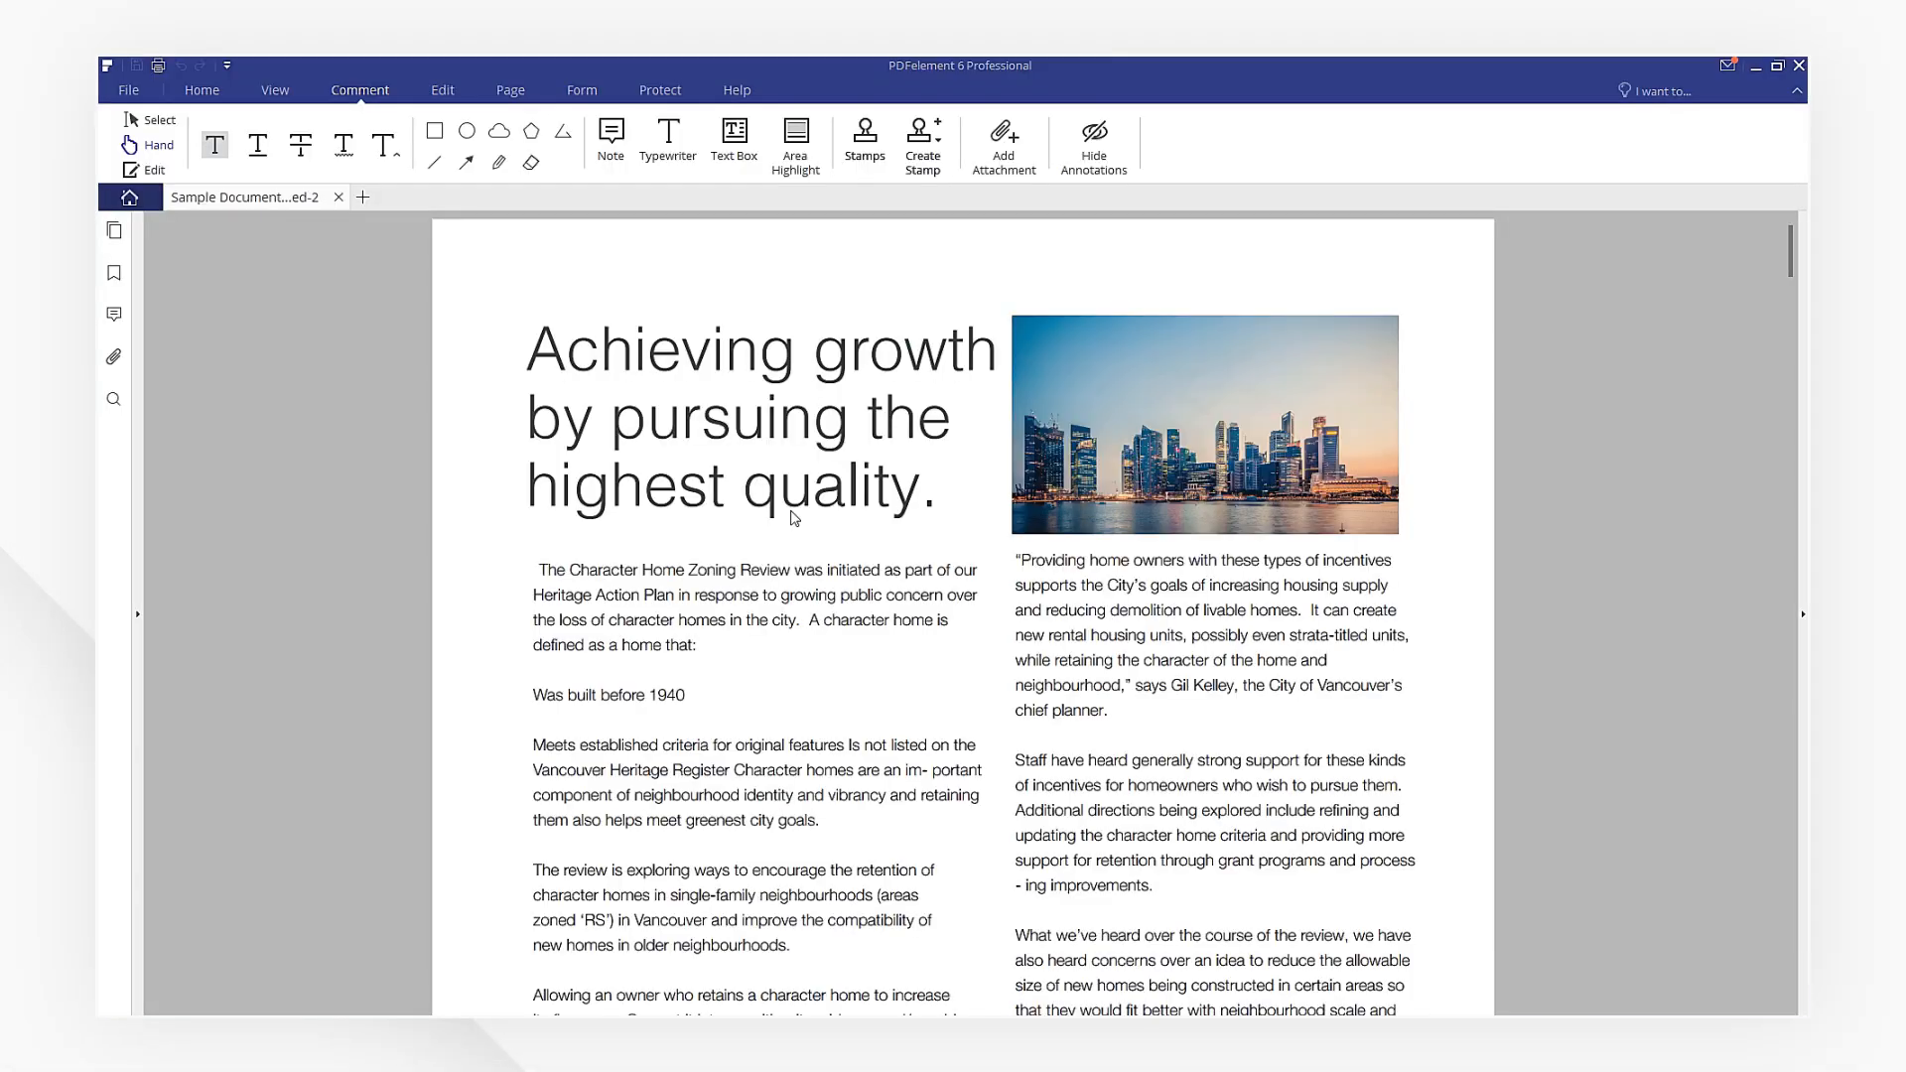
{"action": "mouse_move", "coordinate": [212, 184]}
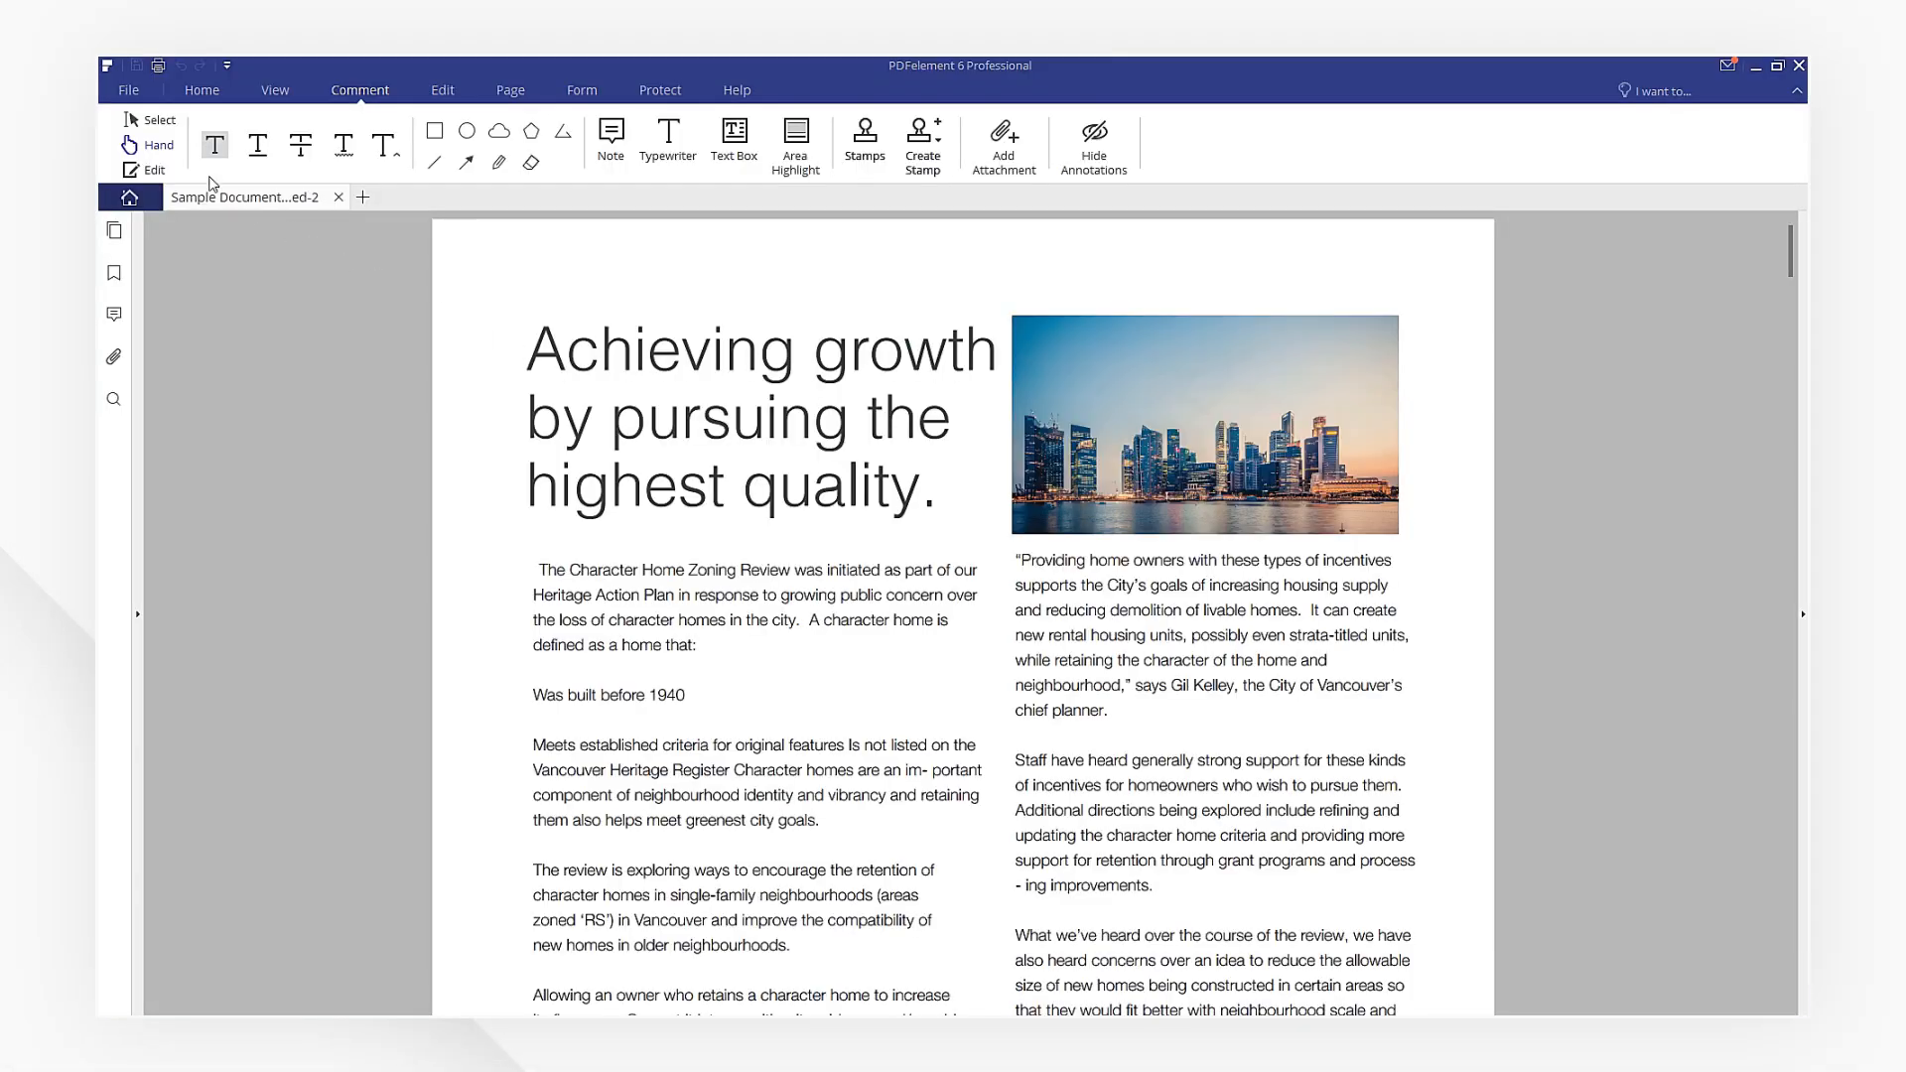
{"action": "left_click", "coordinate": [128, 90]}
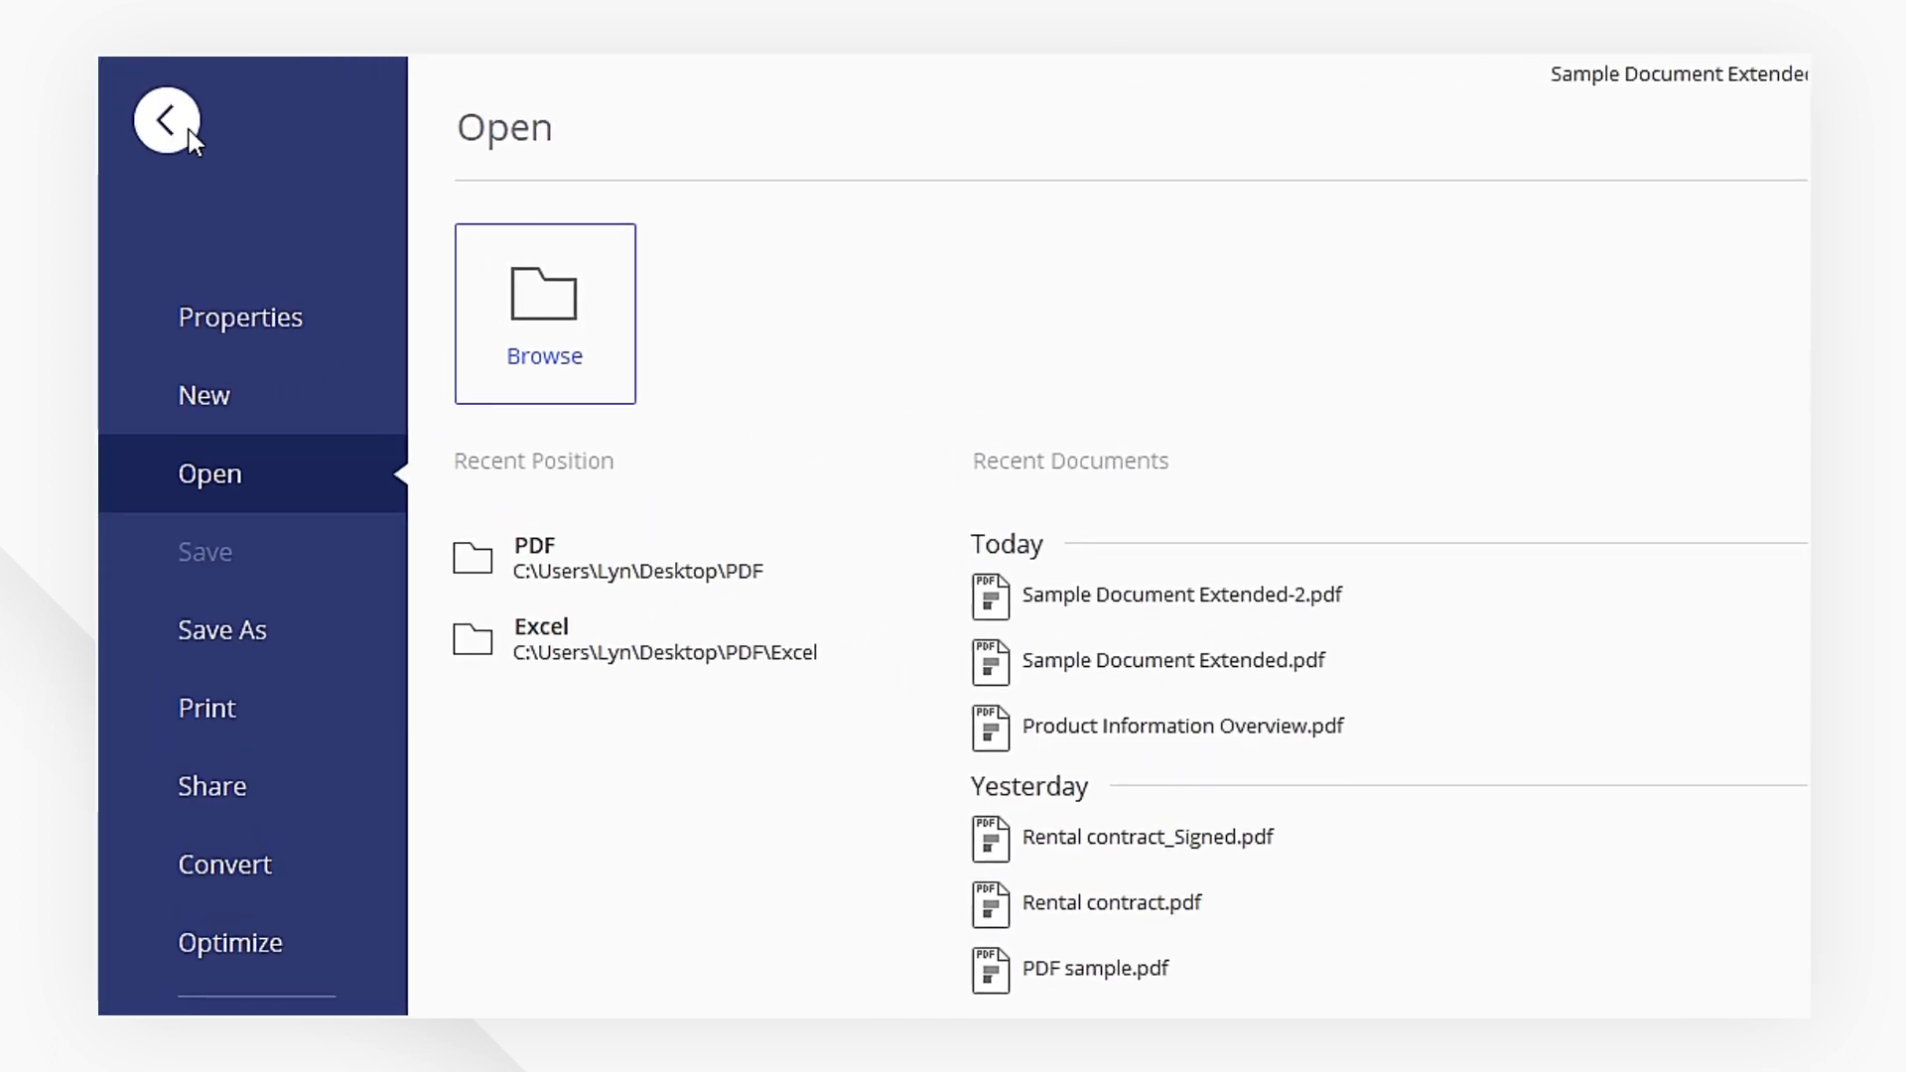
{"action": "left_click", "coordinate": [239, 317]}
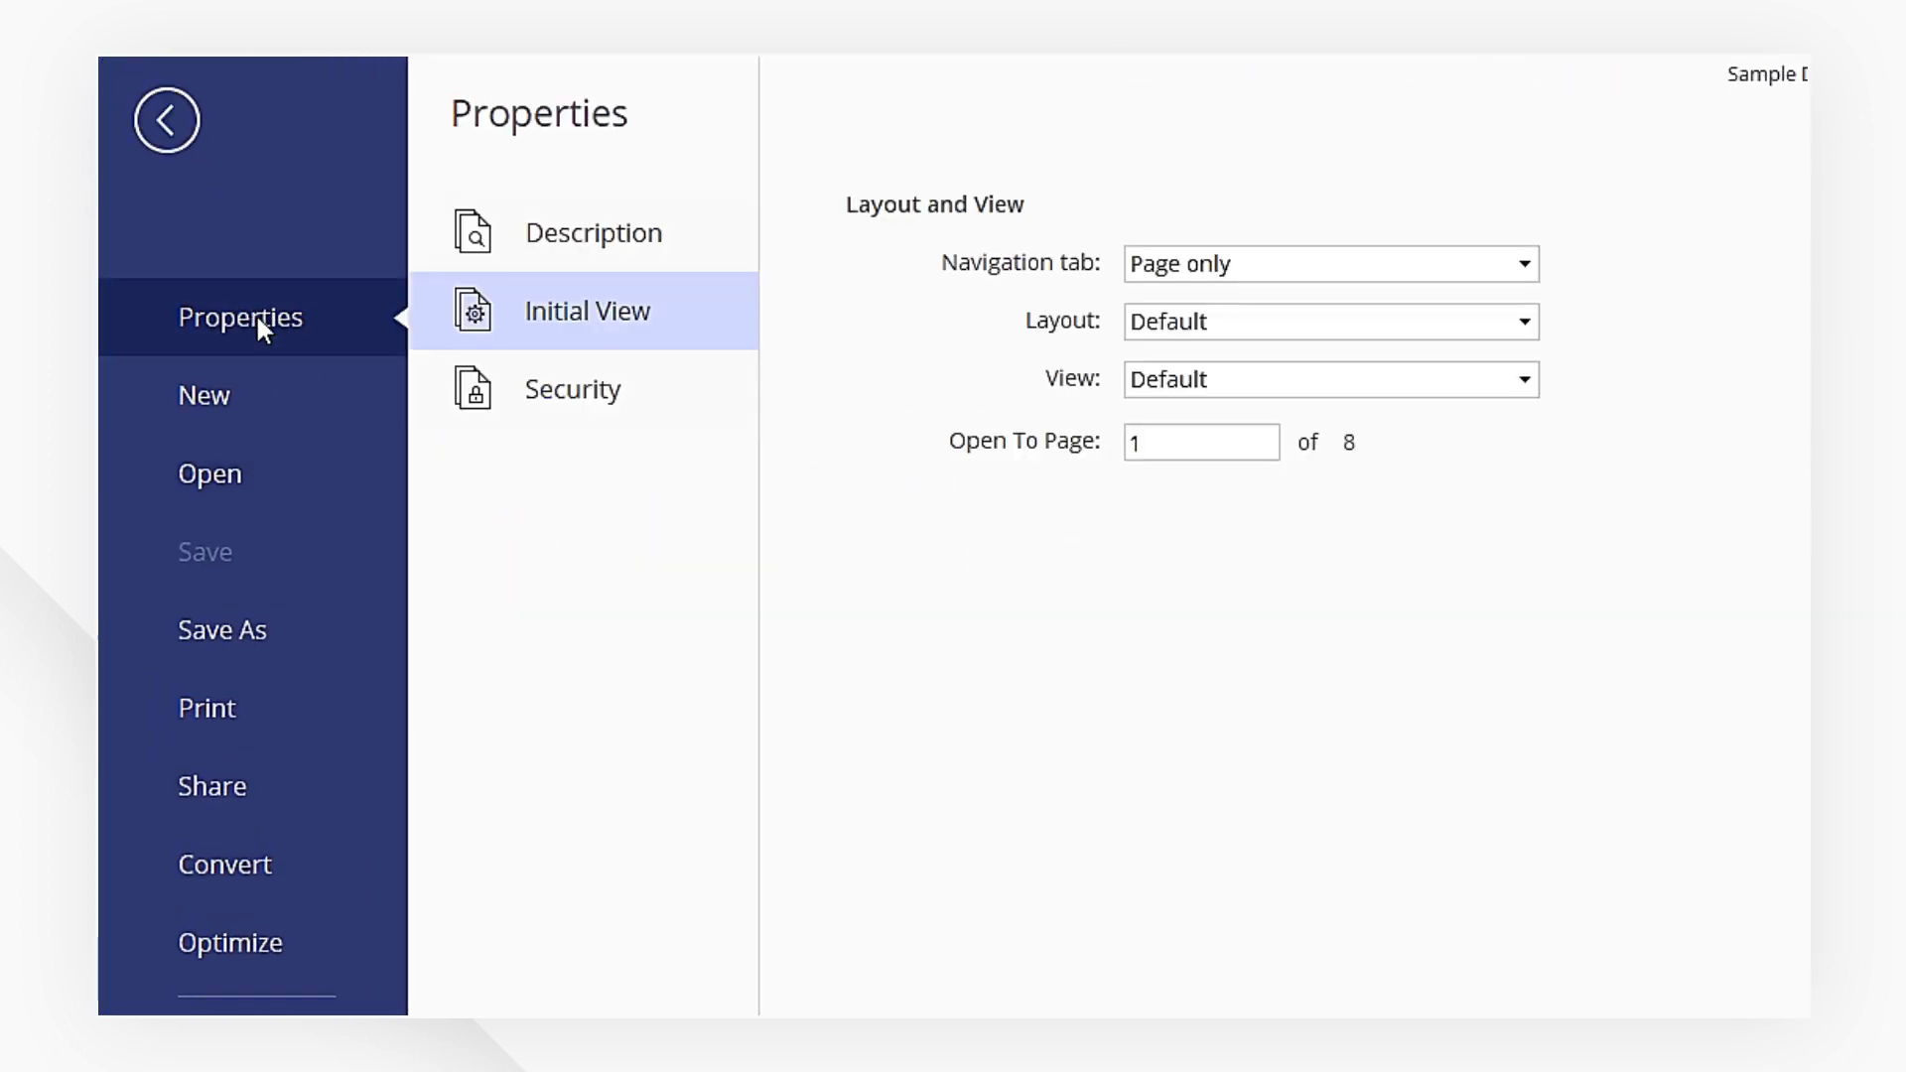
{"action": "left_click", "coordinate": [593, 232]}
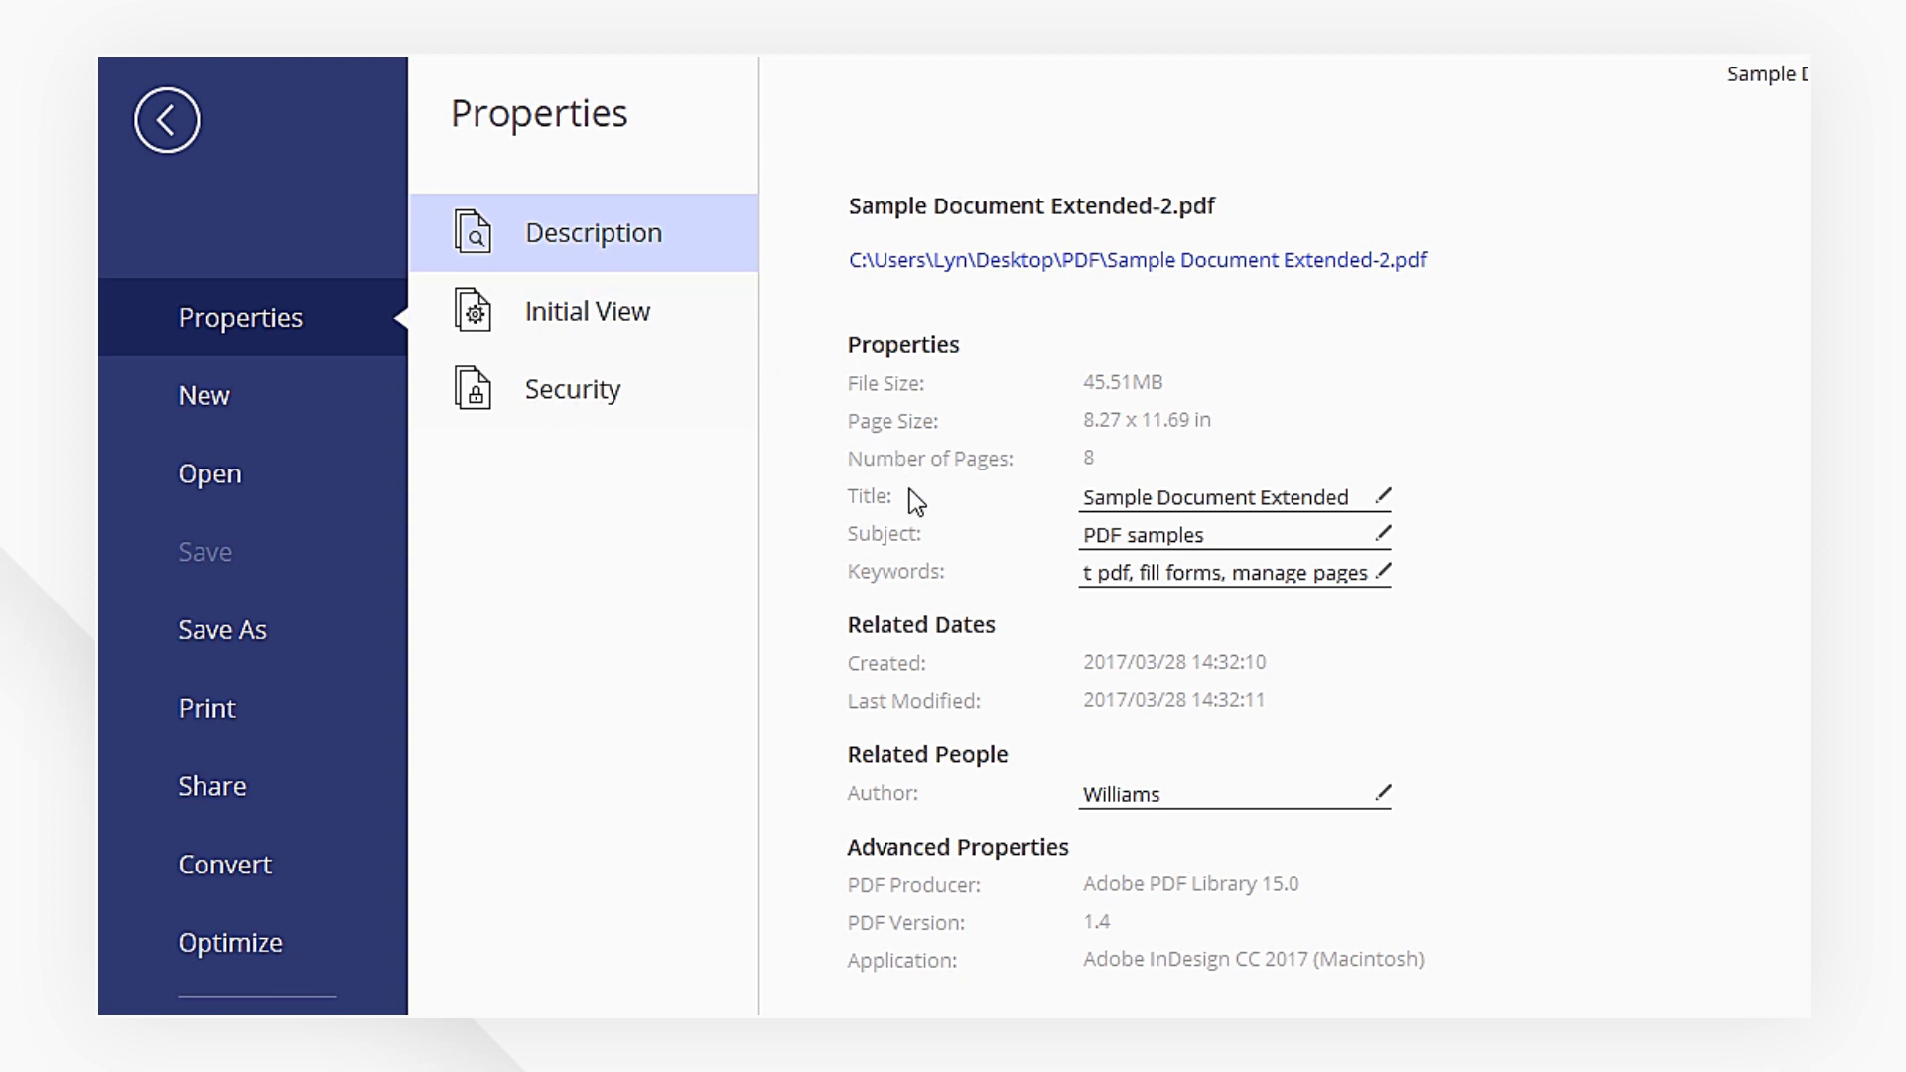
{"action": "mouse_move", "coordinate": [946, 611]}
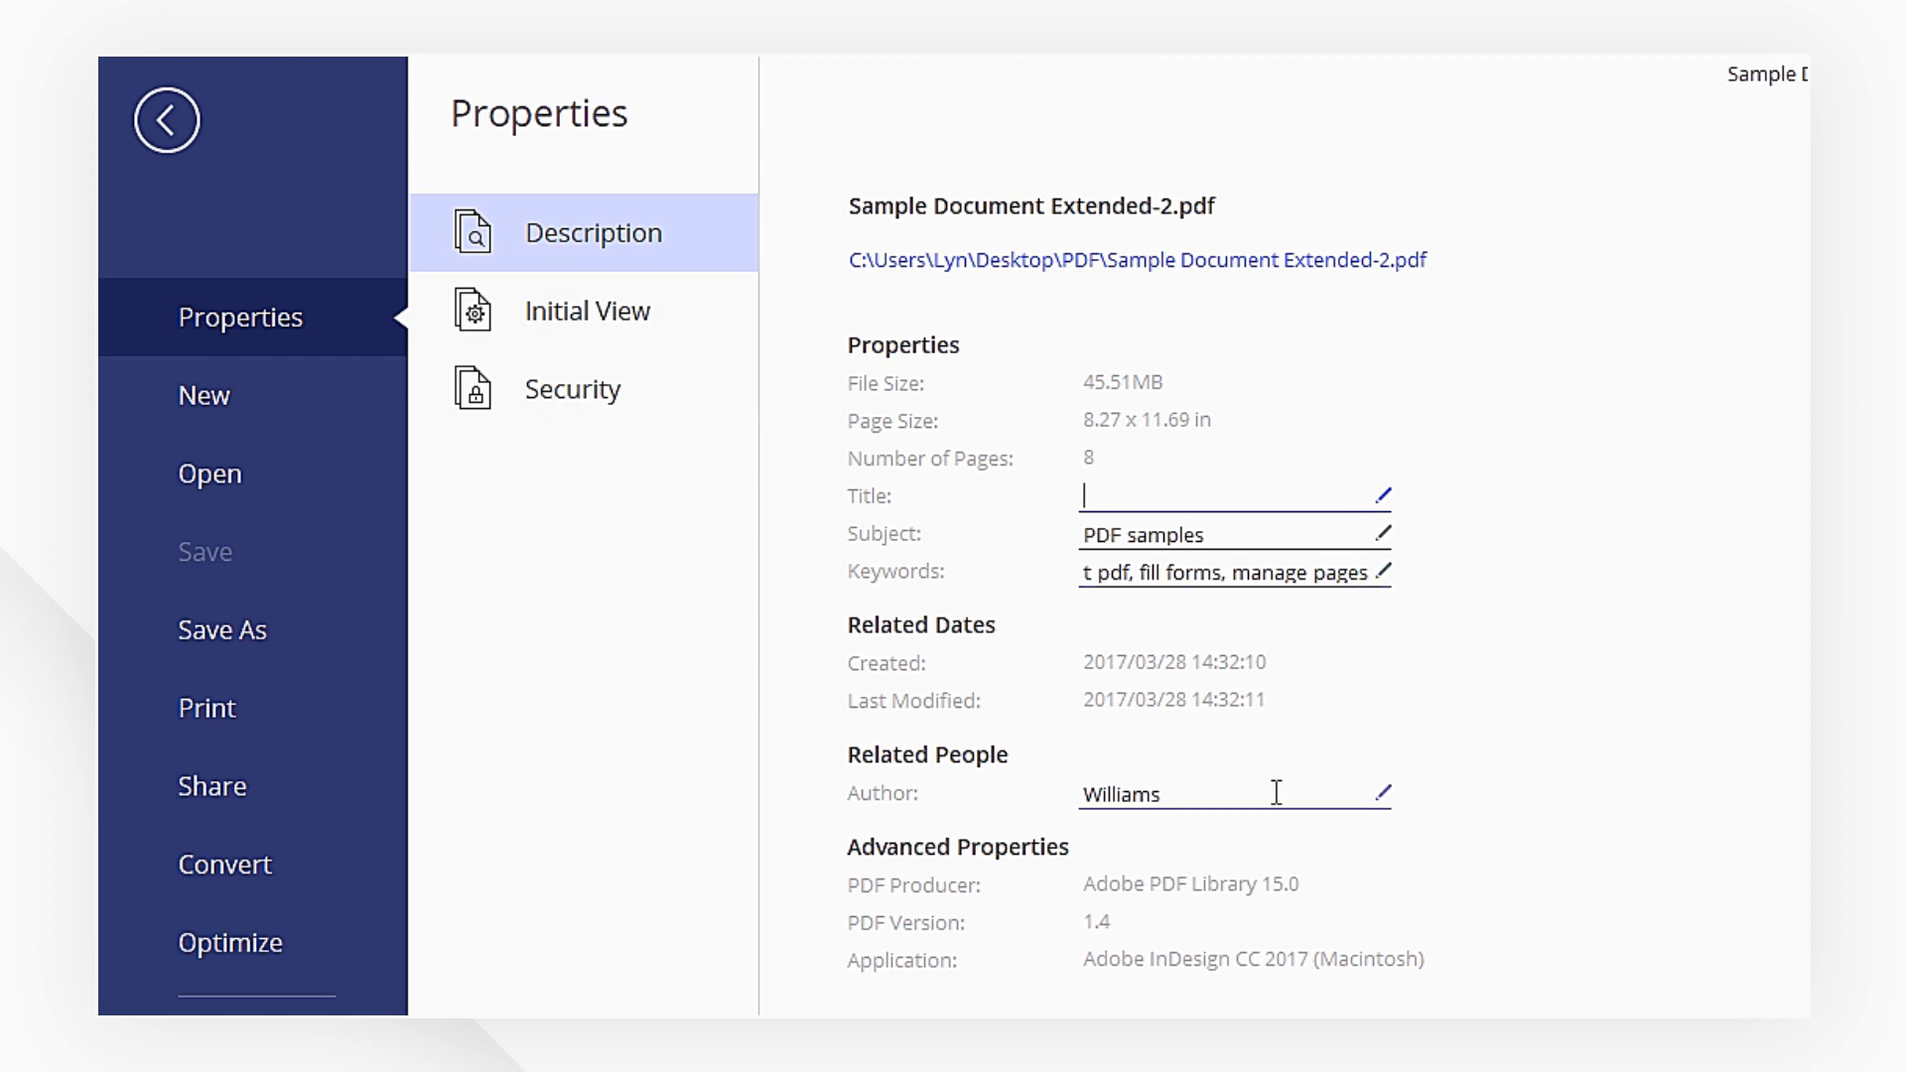
Delete the Title text and 'Williams' from the Author field, leaving both empty
{"action": "left_click", "coordinate": [1215, 792]}
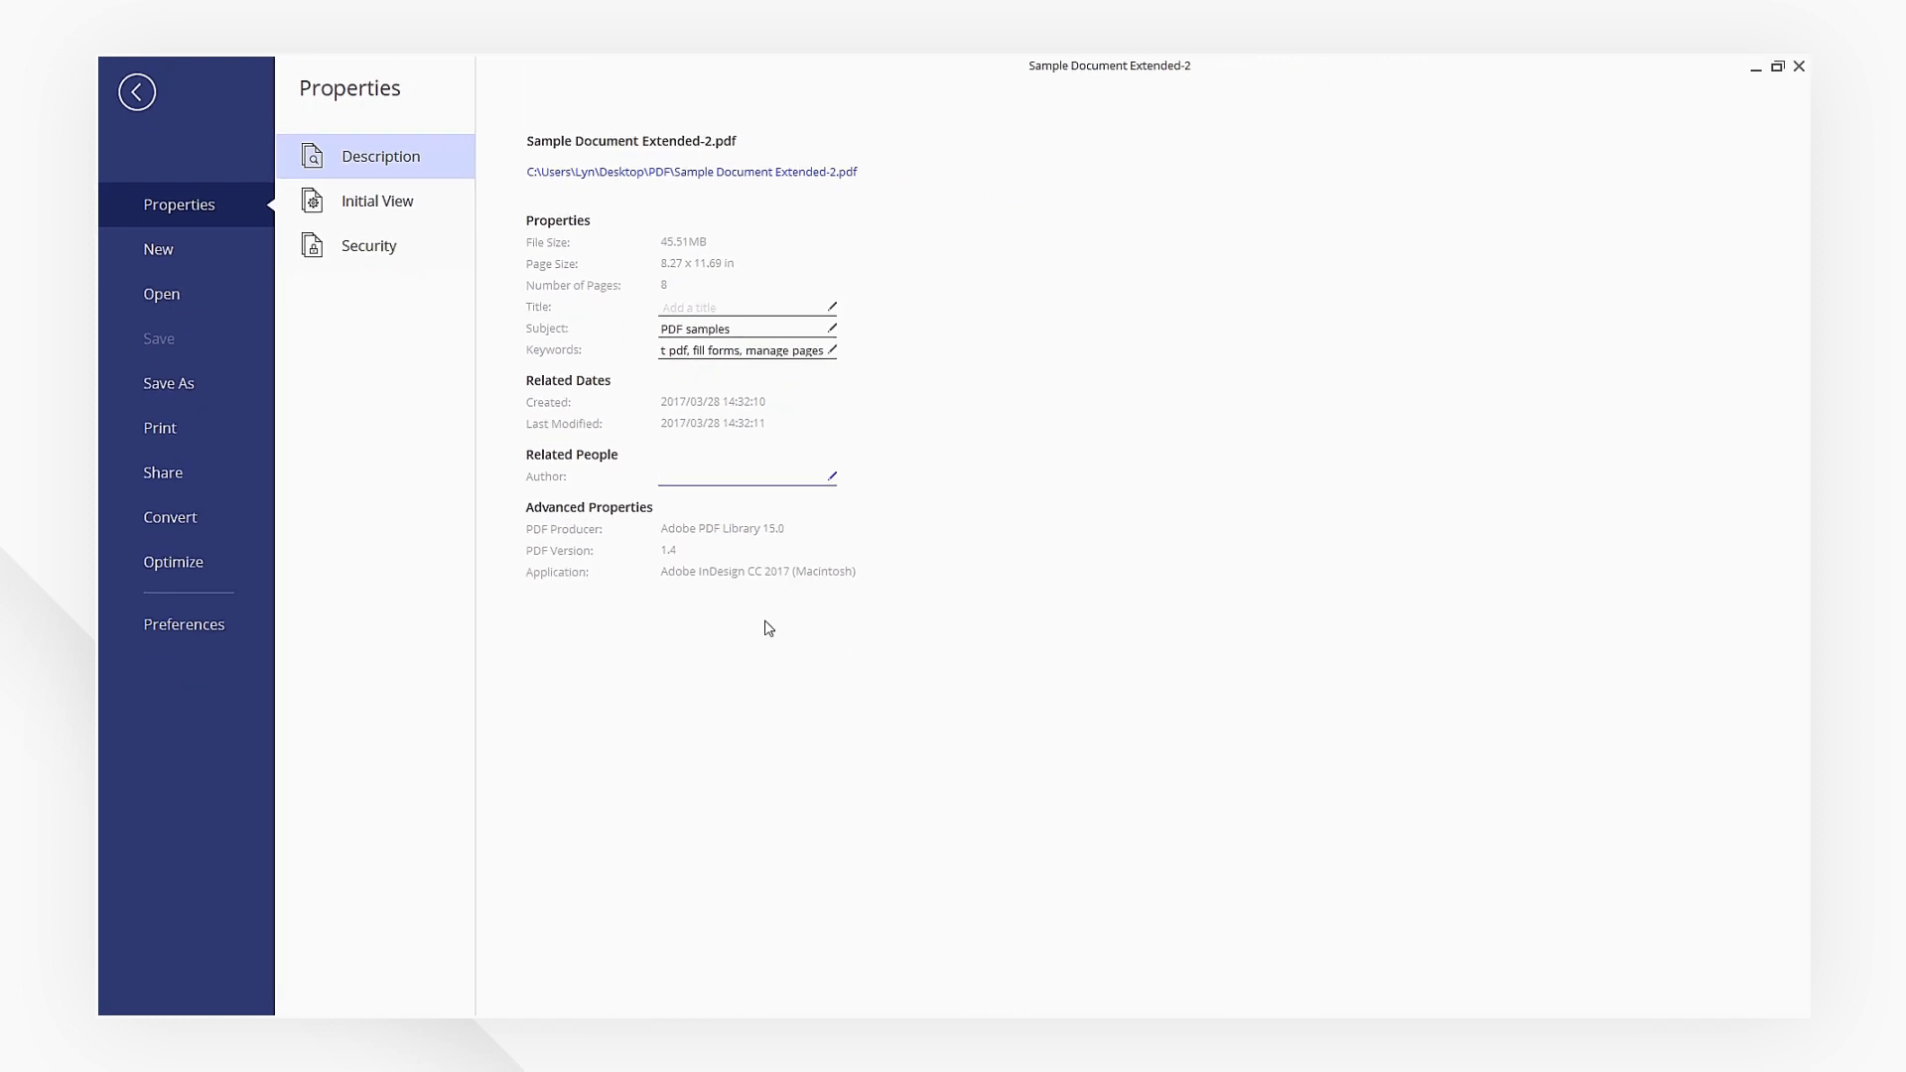
{"action": "left_click", "coordinate": [741, 475]}
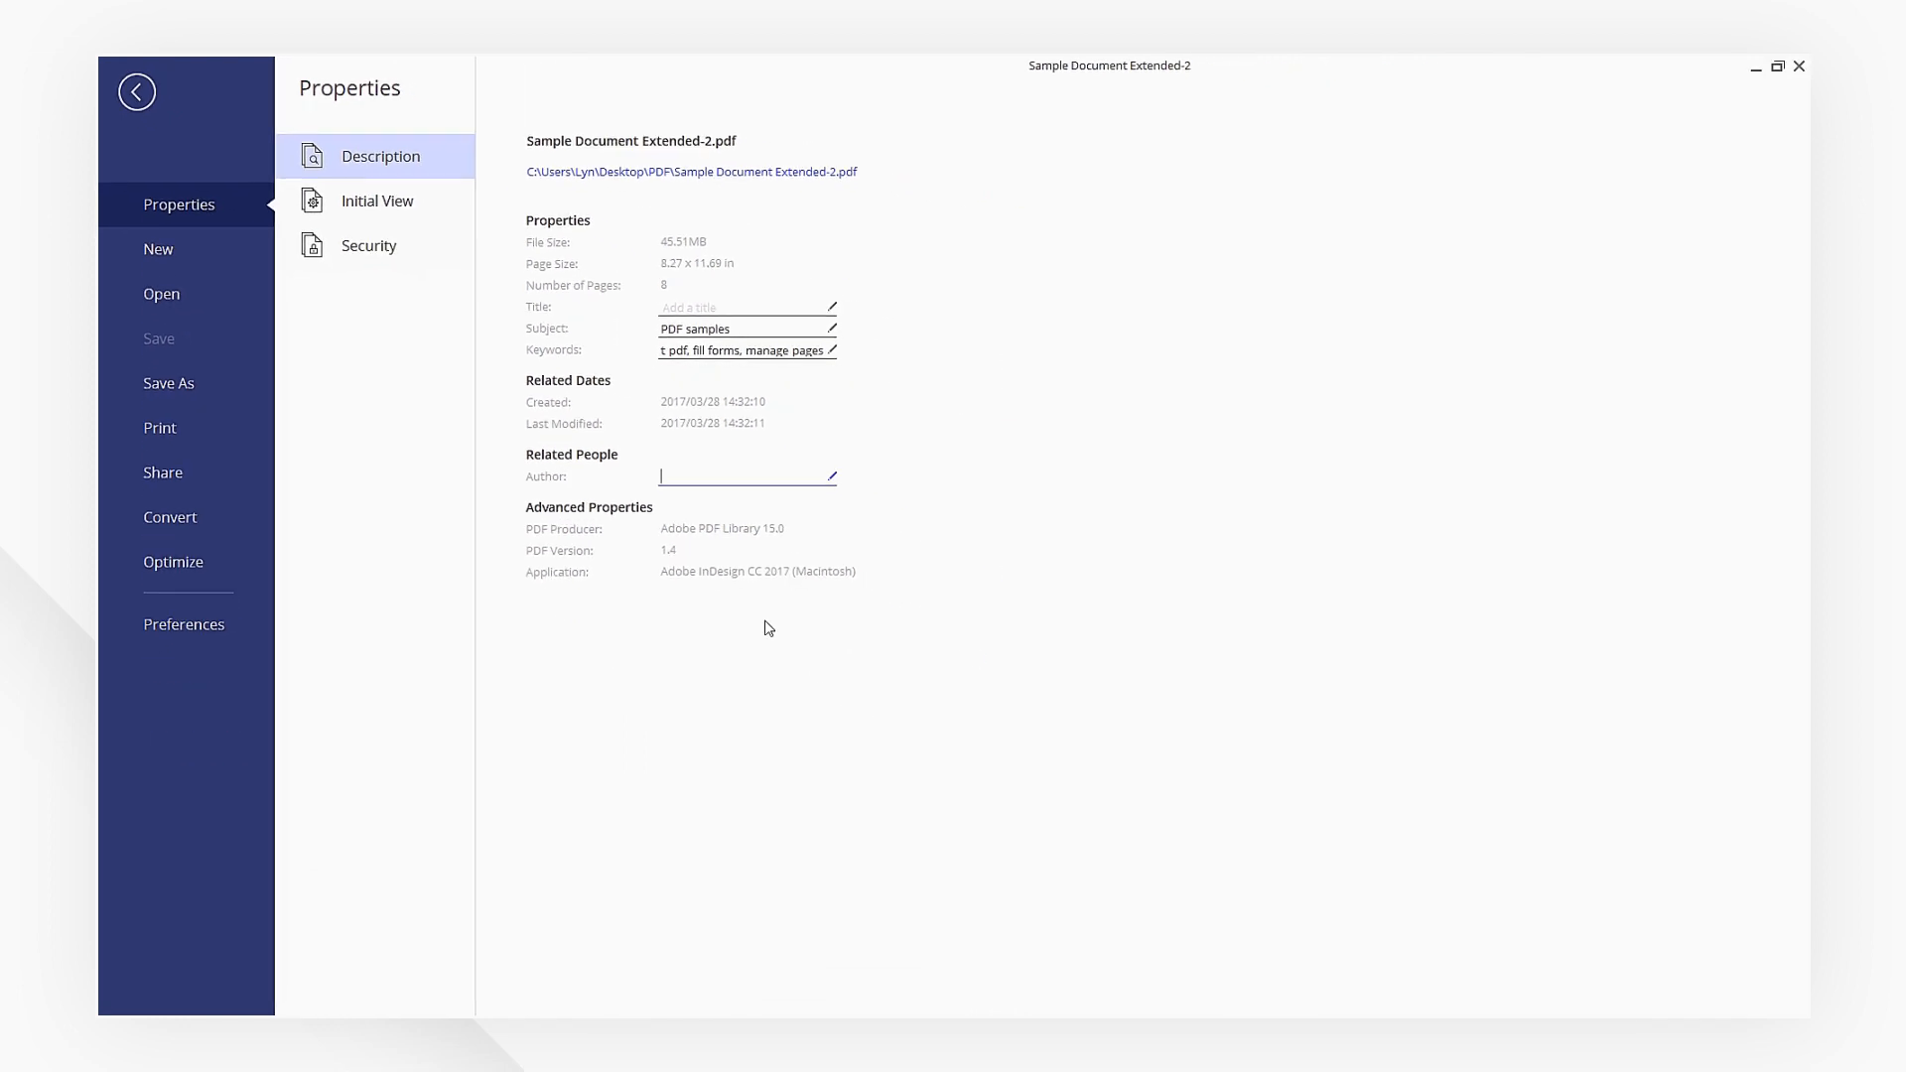